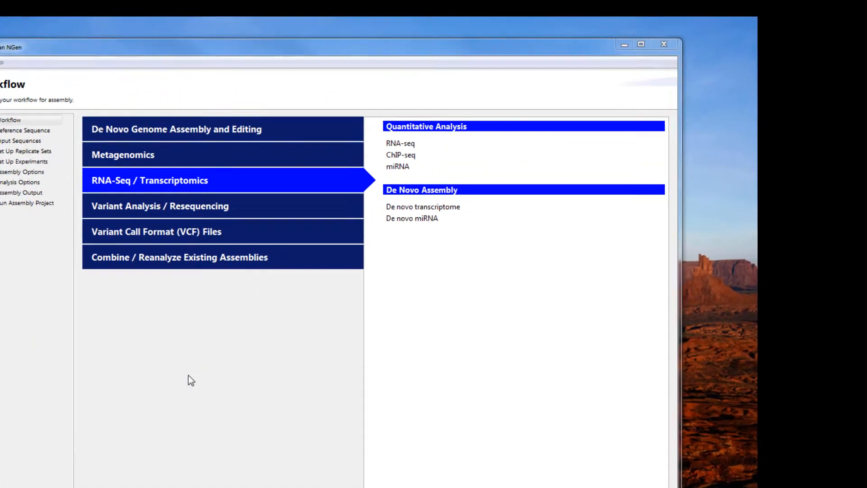
Select RNA-seq under Quantitative Analysis as the project workflow
left_click(400, 143)
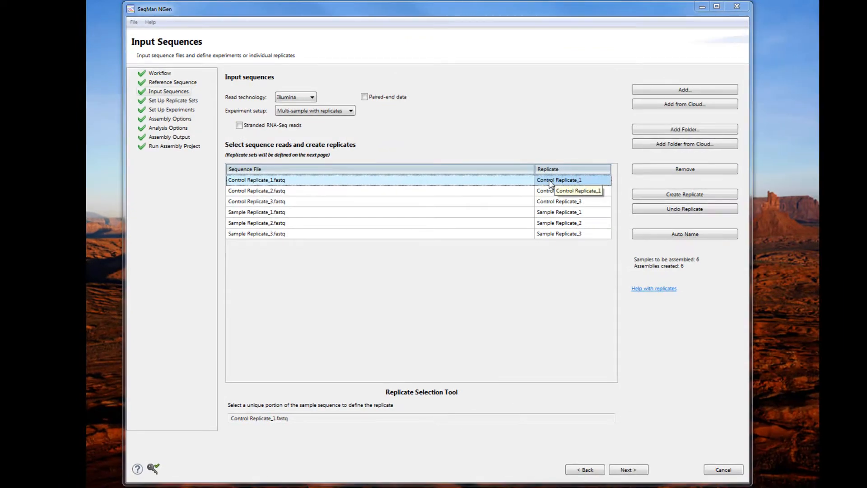
Review the first Control file's replicate name in the Input Sequences table
double_click(558, 178)
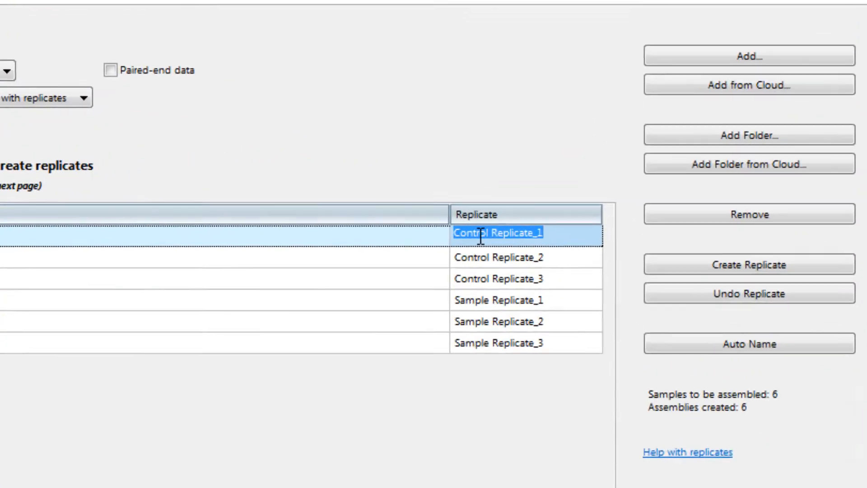
left_click(496, 255)
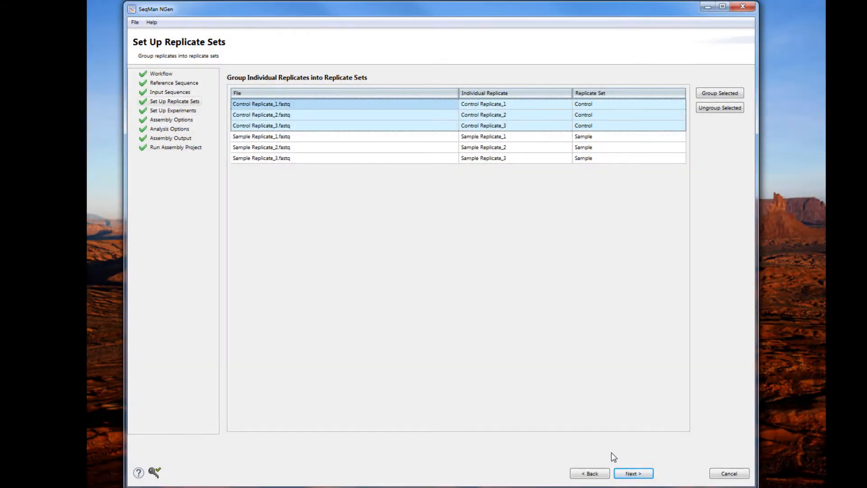
mouse_move(329, 176)
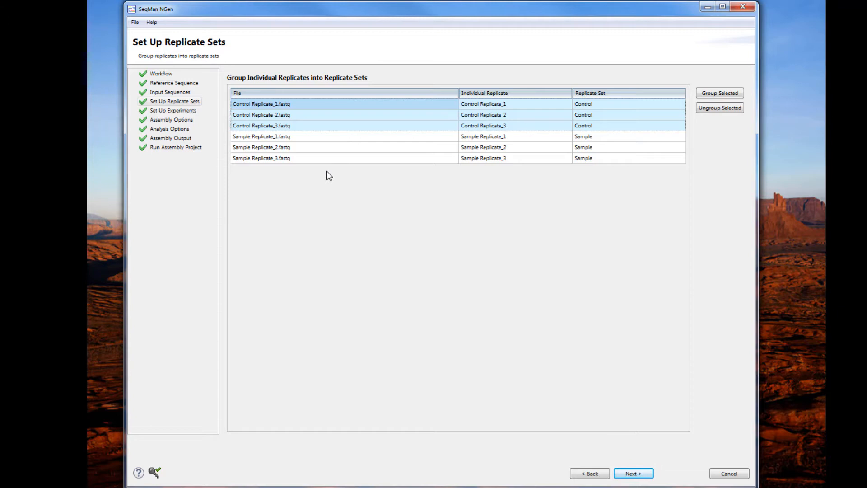
mouse_move(304, 106)
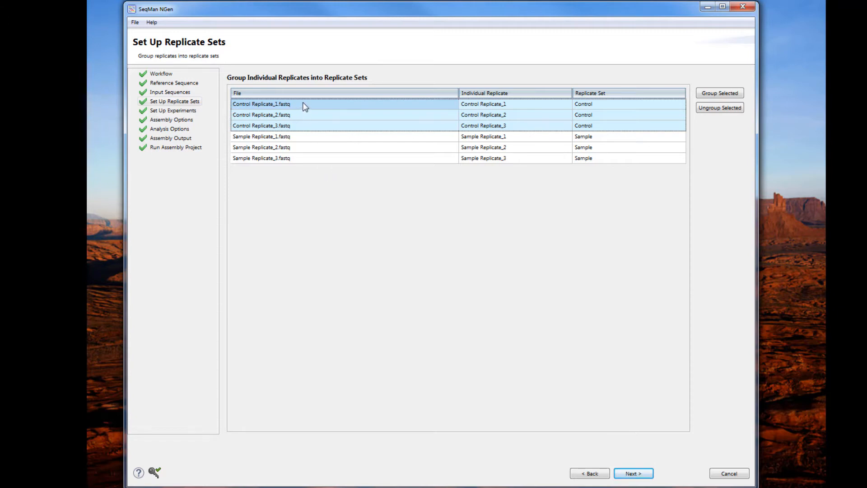
mouse_move(308, 133)
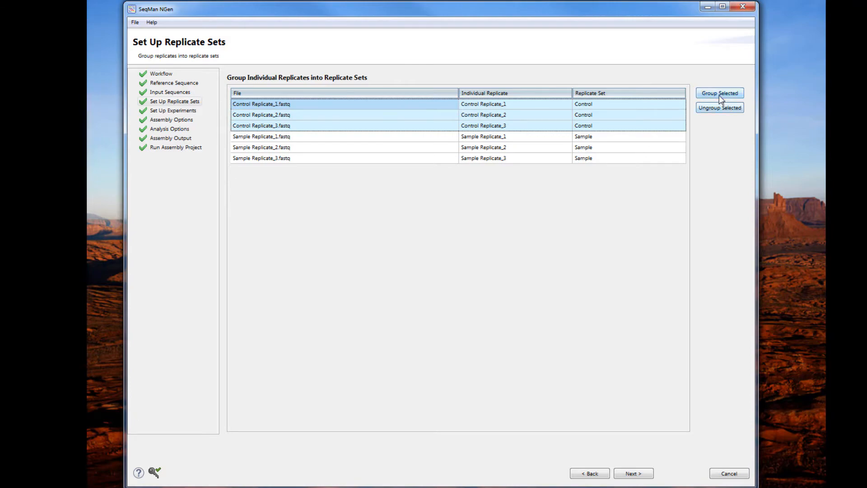
Group the three Control replicates into a set named 'Control' and continue to experiments
left_click(719, 92)
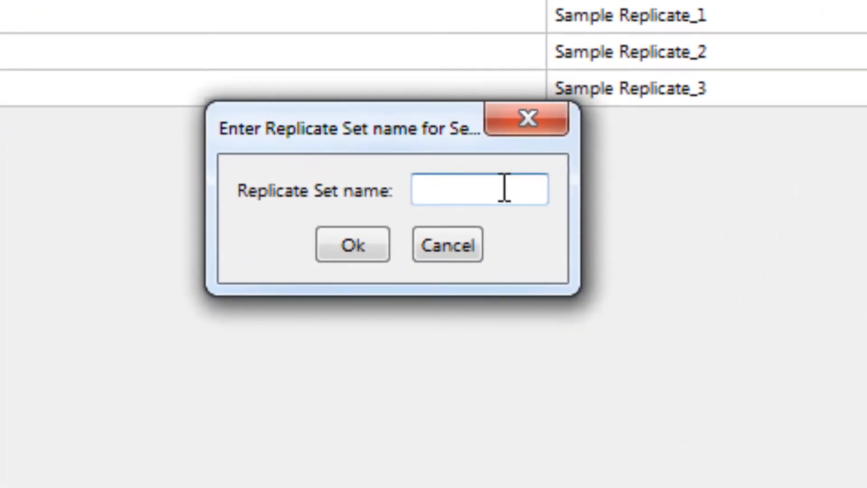
type("Control")
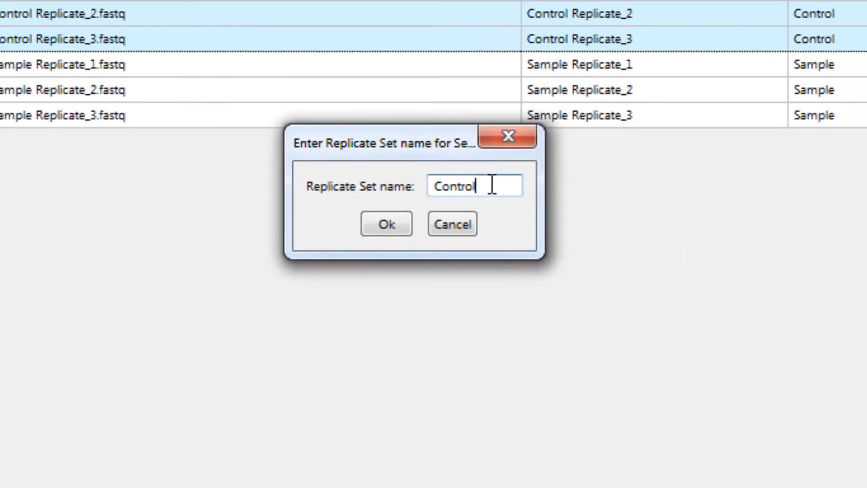
left_click(385, 224)
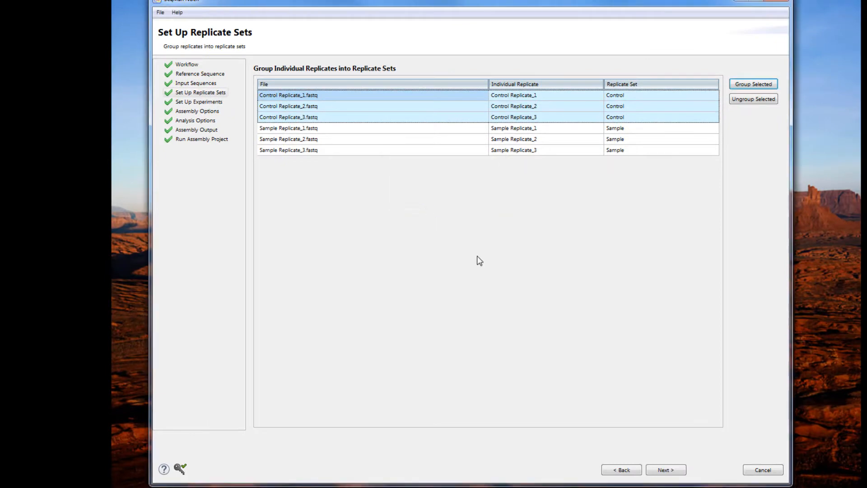
left_click(666, 469)
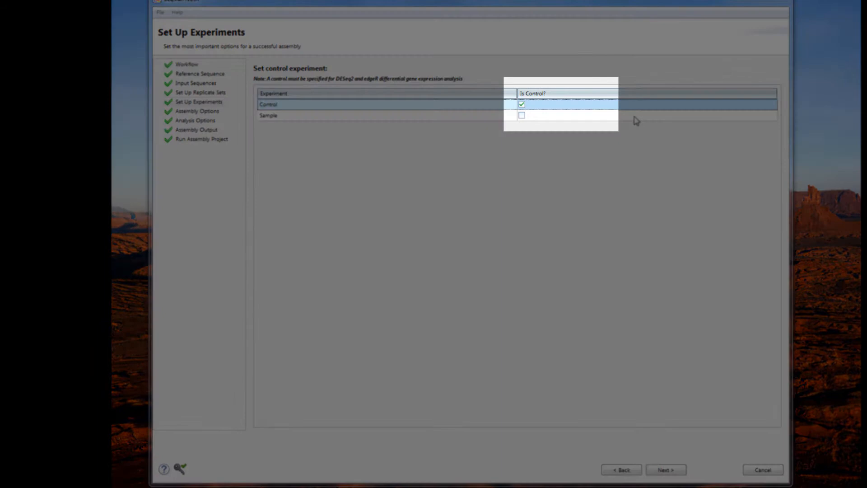
Keep Control as the control experiment and Automatic assembly options, advancing to analysis options
left_click(666, 470)
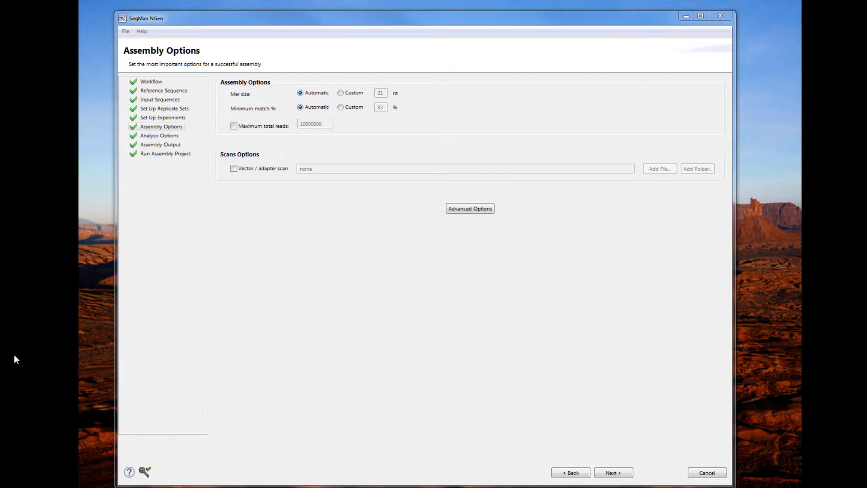
left_click(613, 472)
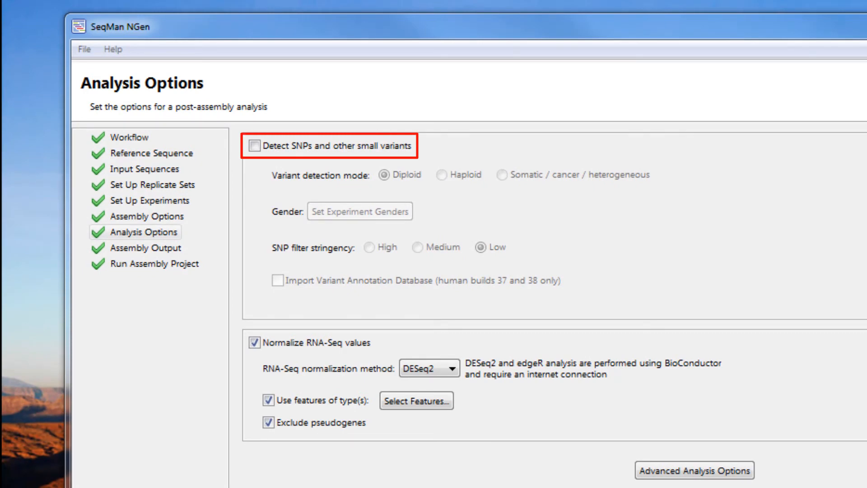
mouse_move(255, 148)
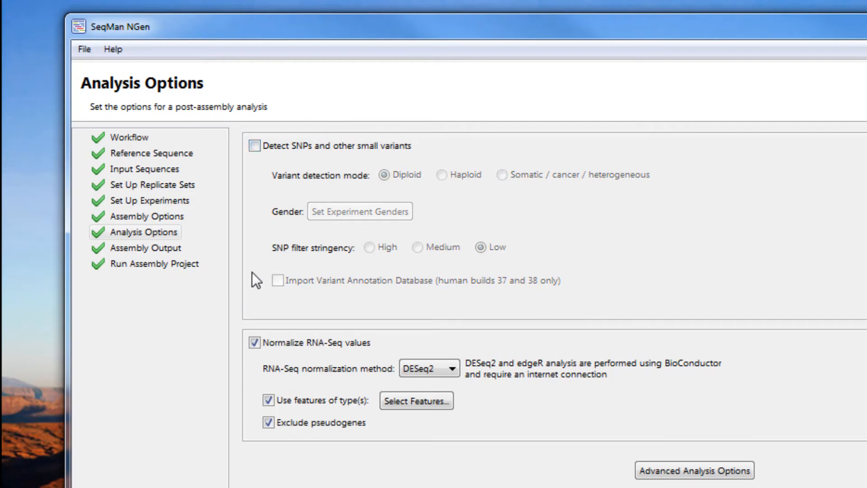
mouse_move(237, 393)
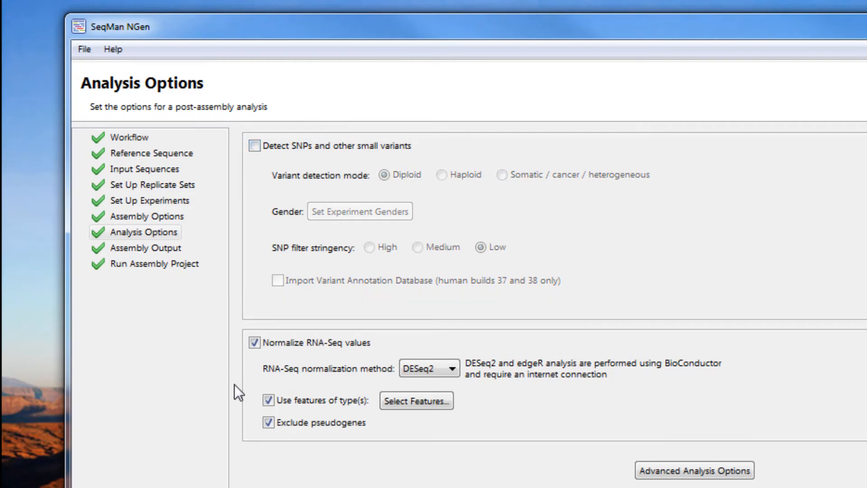
mouse_move(422, 386)
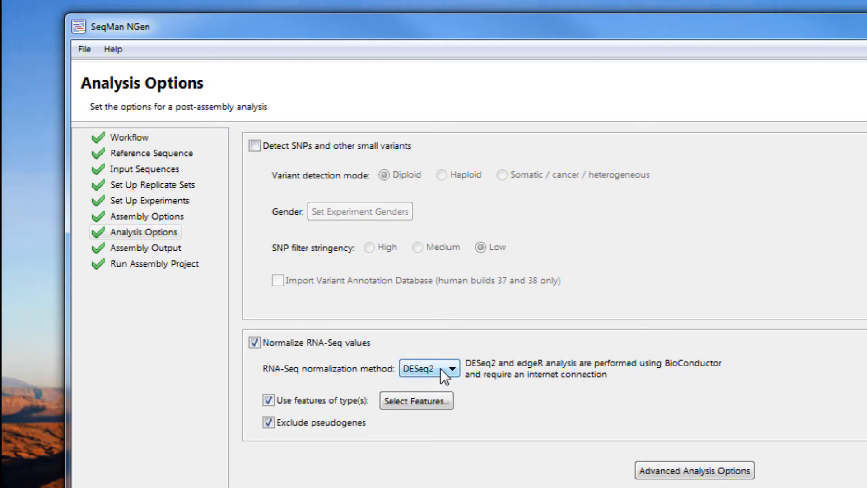
Expand the RNA-Seq normalization method list (None, Quantile, RPM, RPKM, DESeq2, edgeR) with DESeq2 set
left_click(448, 369)
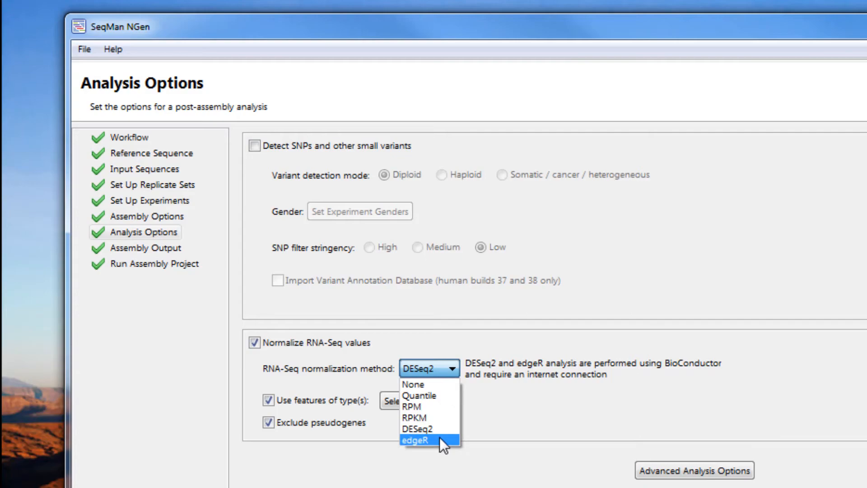
mouse_move(442, 383)
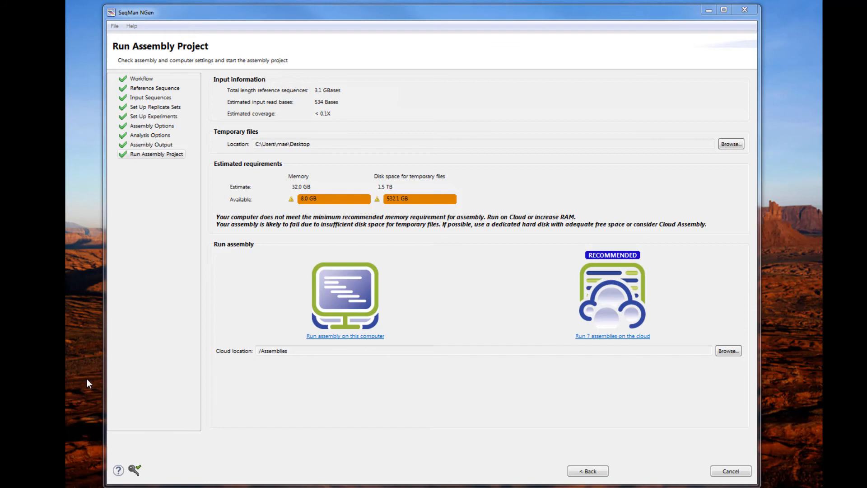
mouse_move(215, 121)
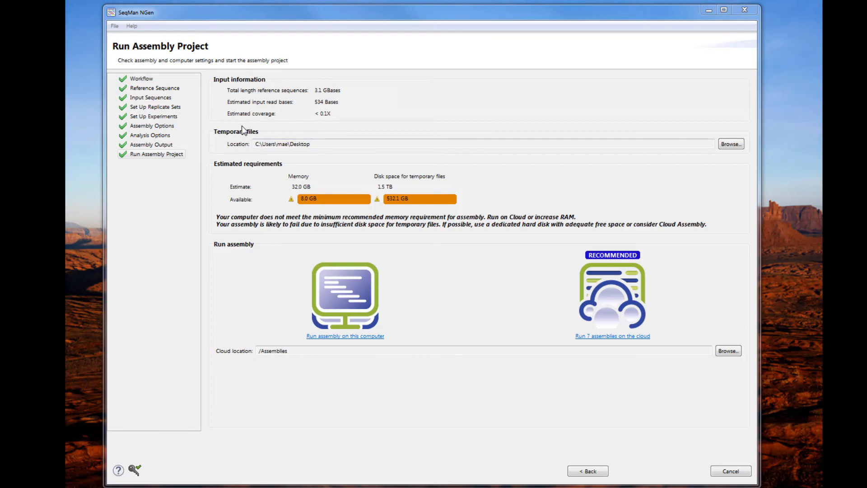
mouse_move(162, 171)
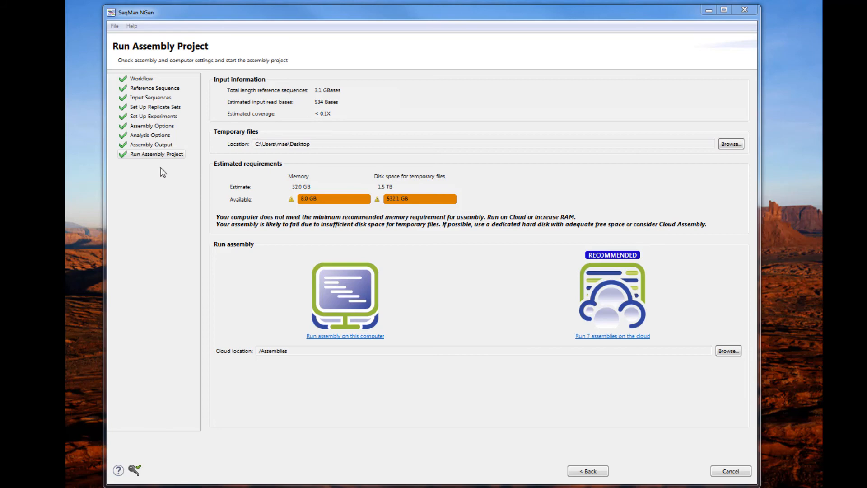
mouse_move(345, 336)
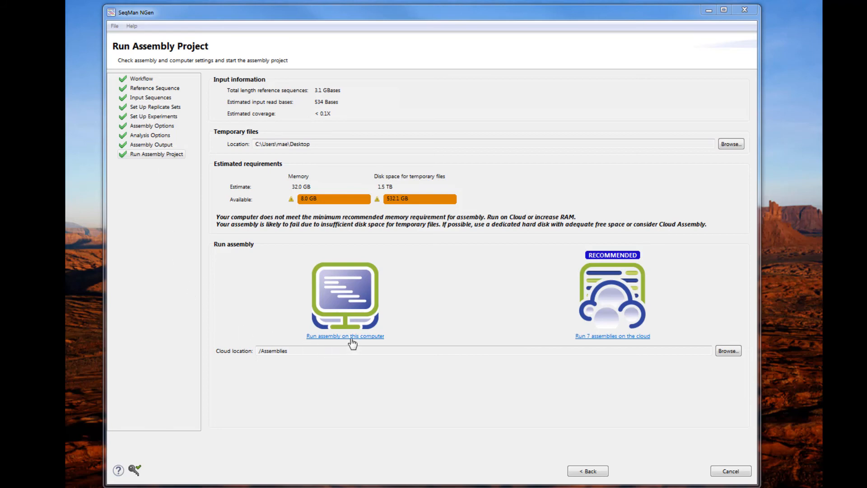